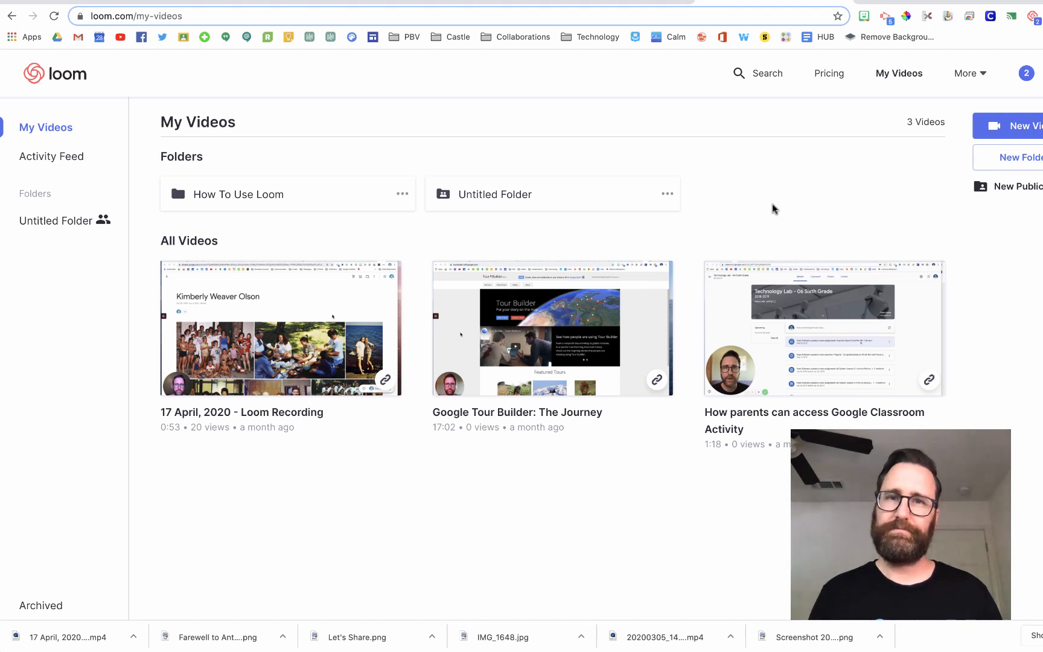
Step: Download the 'Google Tour Builder: The Journey' video from Loom's My Videos
left_click(552, 328)
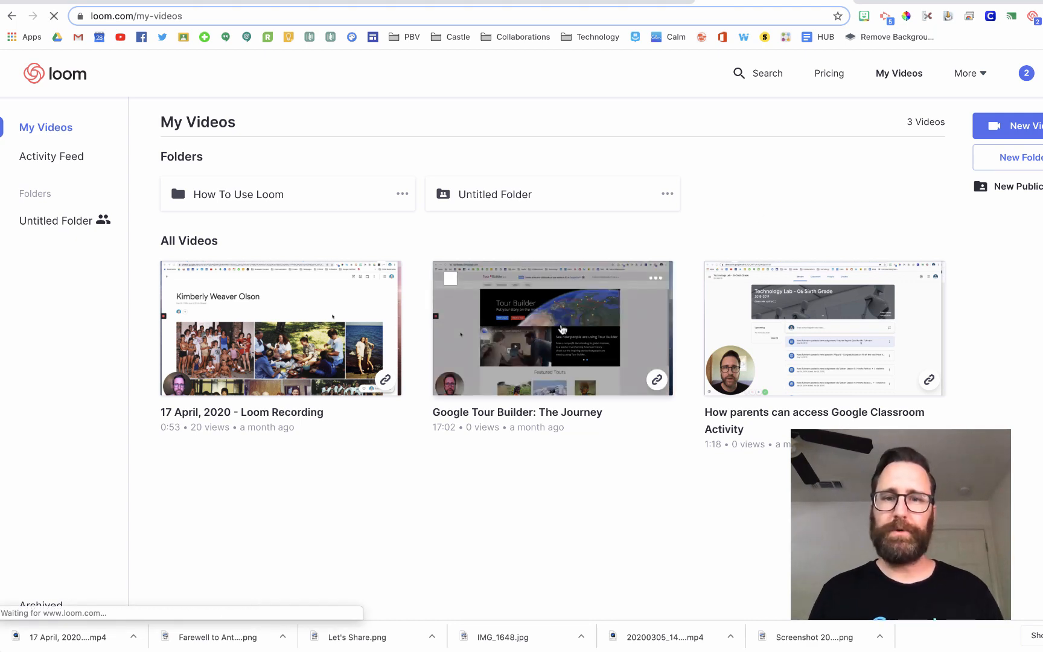
left_click(552, 328)
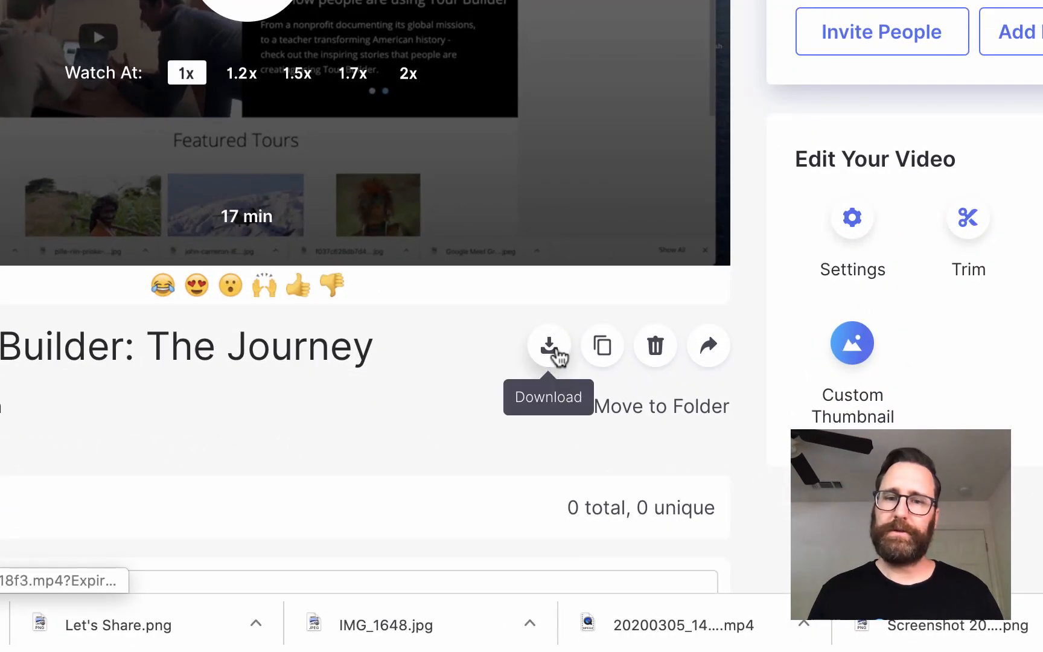
left_click(549, 344)
type("drive.g")
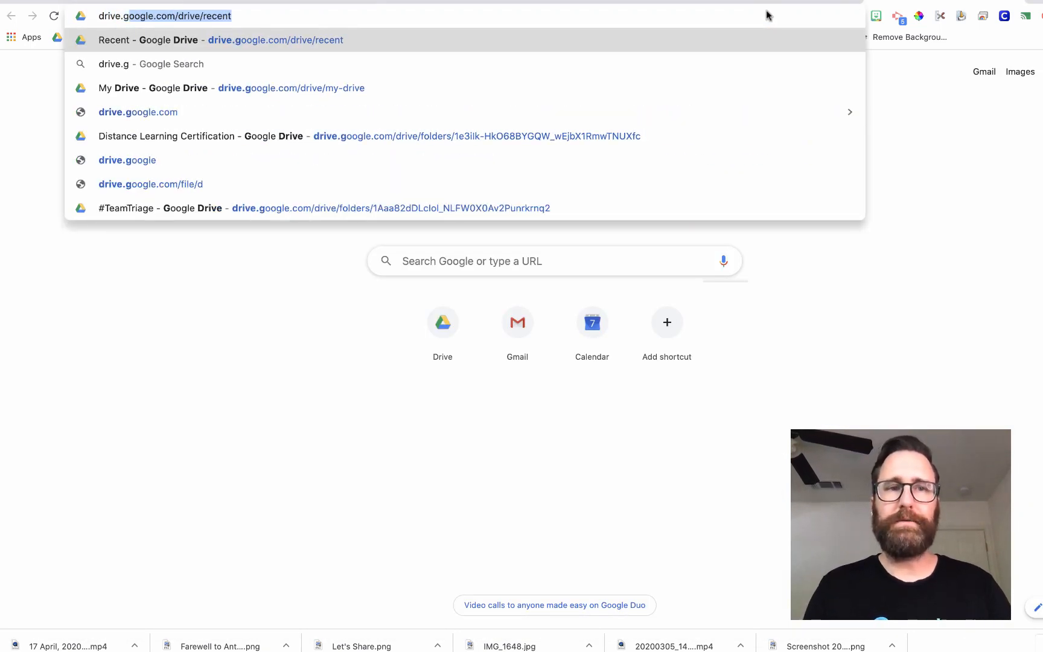
Step: Upload '17 April, 2020 - Loom Recording (1).mp4' from Downloads into My Drive
left_click(219, 40)
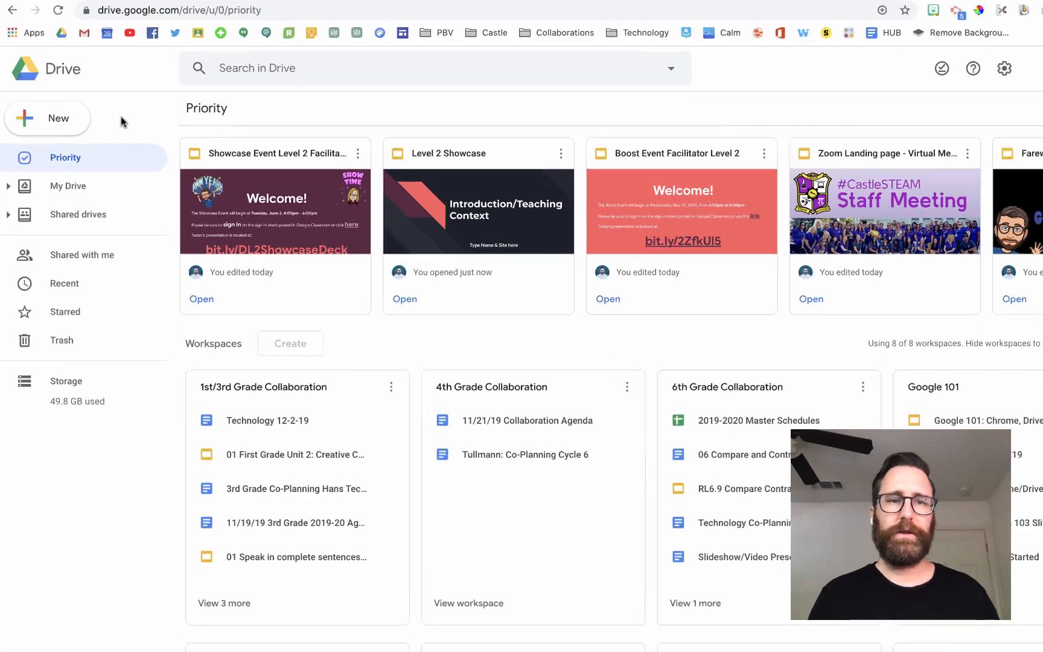
left_click(47, 118)
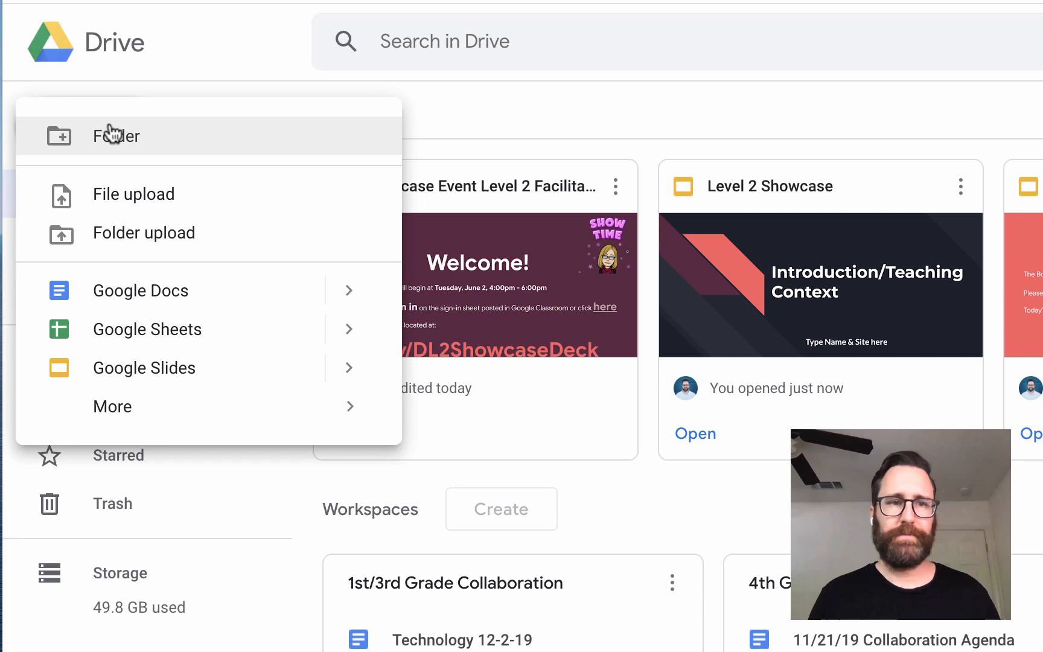
left_click(133, 193)
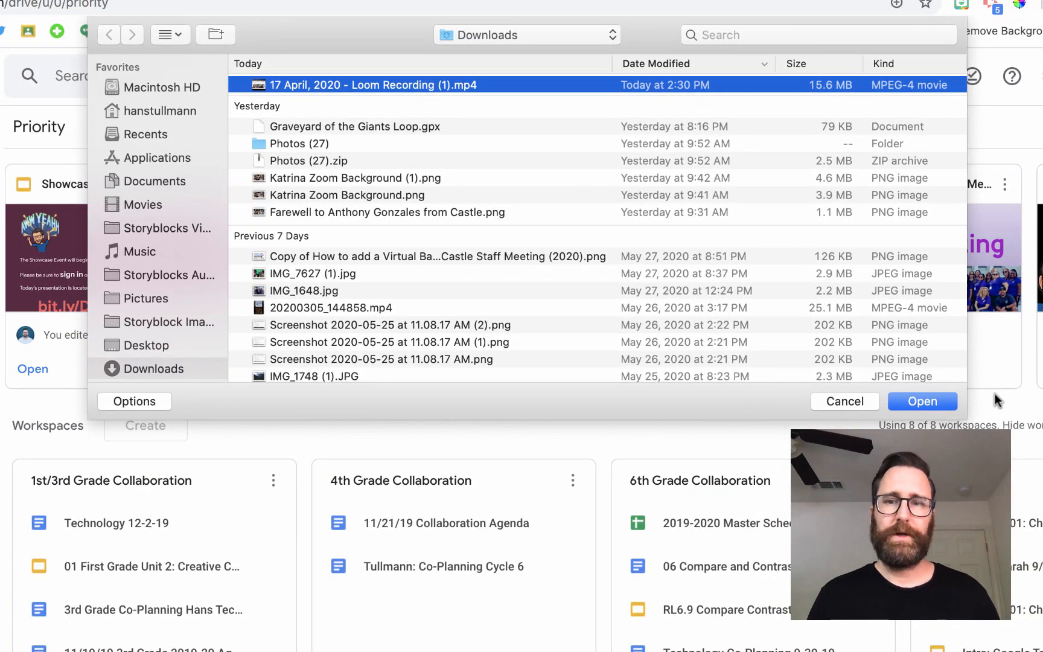
left_click(921, 401)
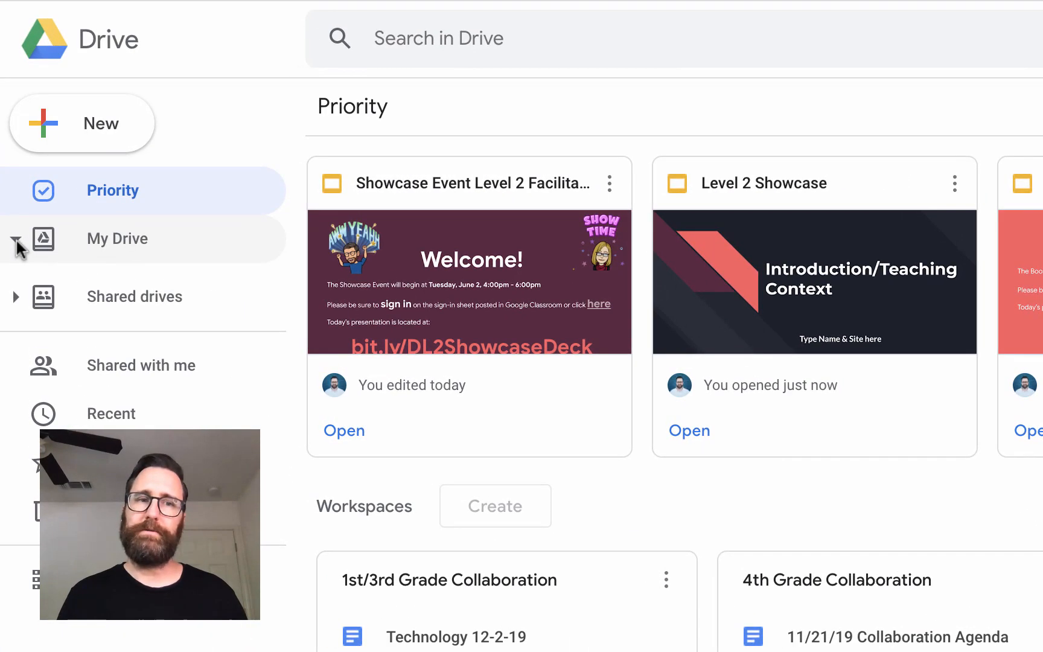
Step: Create a new My Drive folder named 'Loom Videos'
left_click(82, 122)
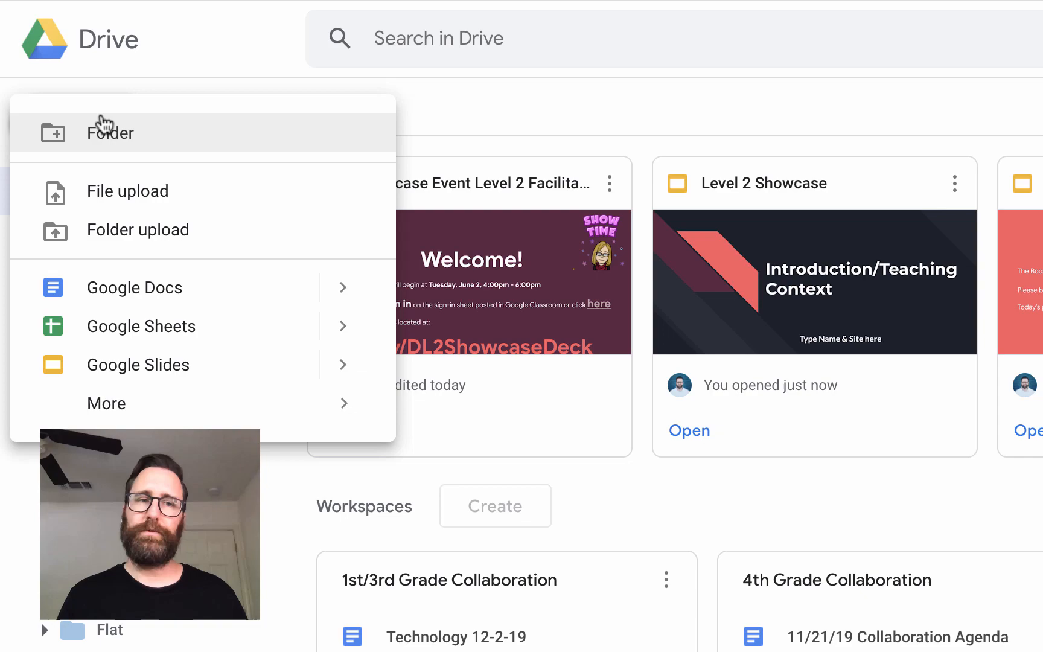
left_click(110, 133)
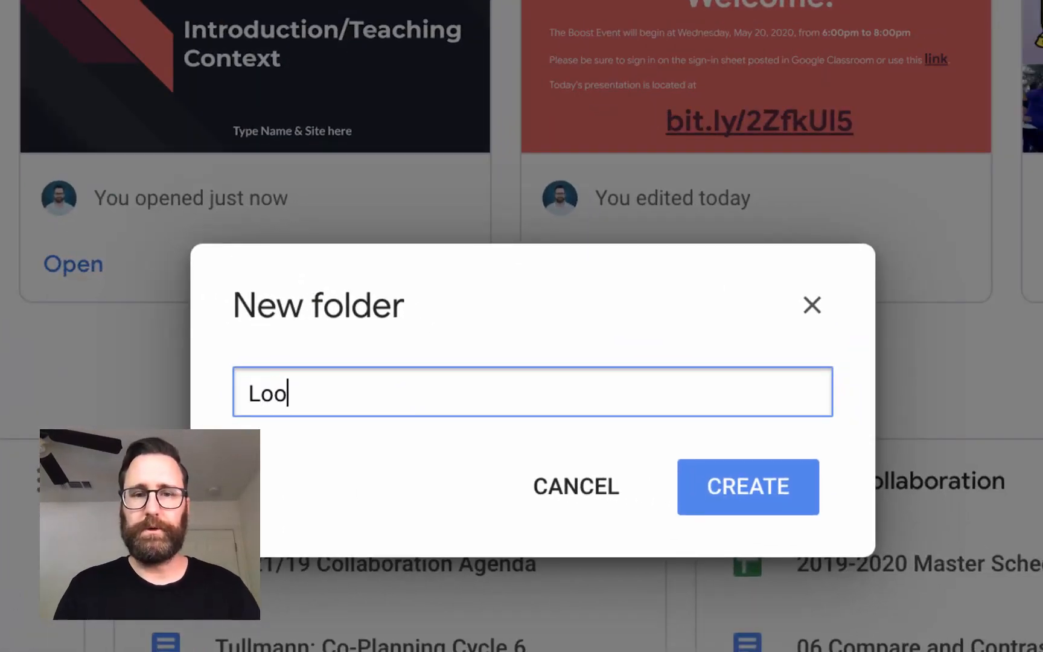
type("m Videos")
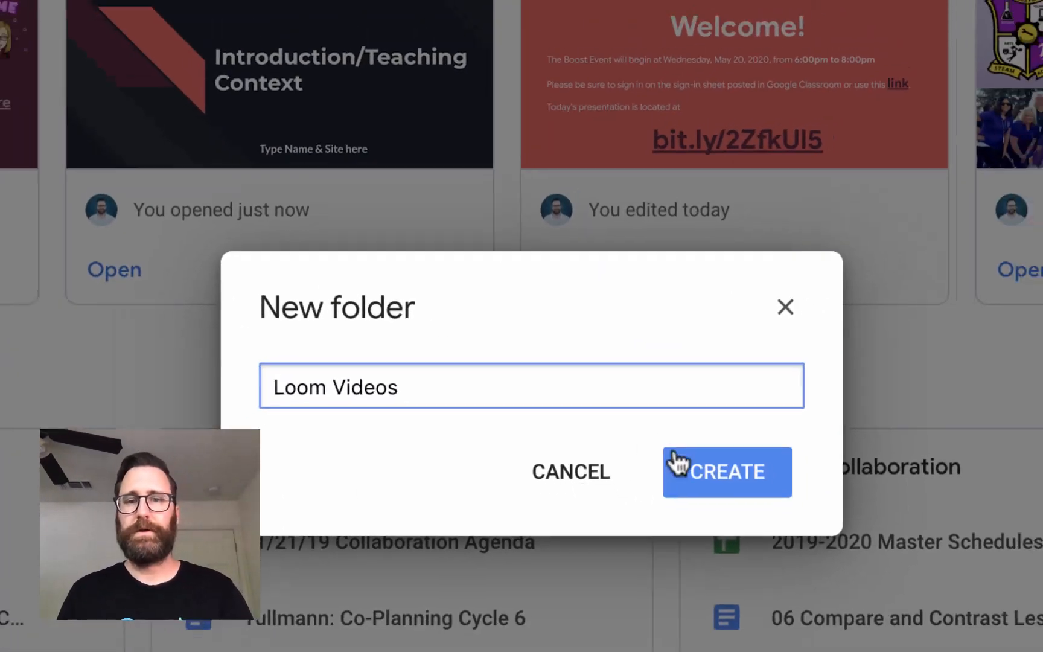
left_click(727, 473)
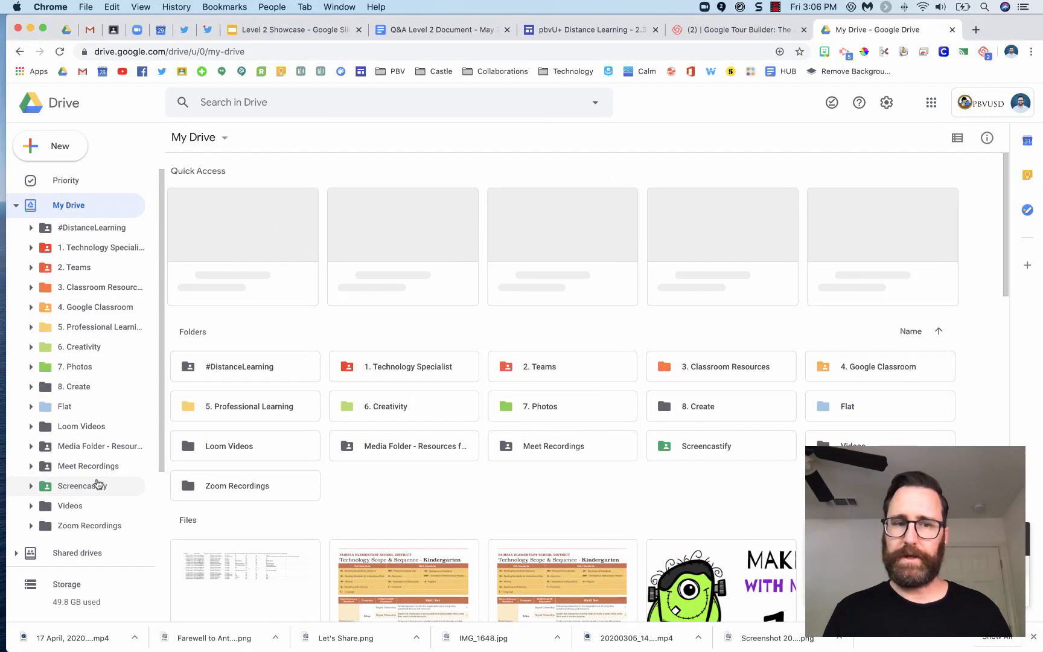
mouse_move(81, 426)
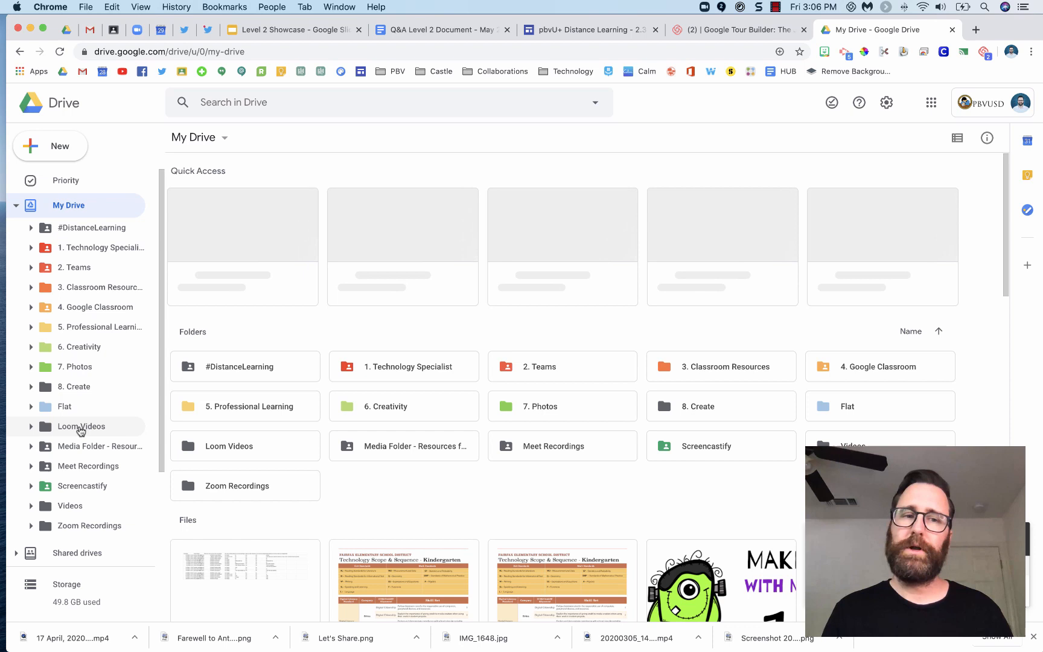
Step: Open the empty Loom Videos folder from the My Drive sidebar
left_click(81, 426)
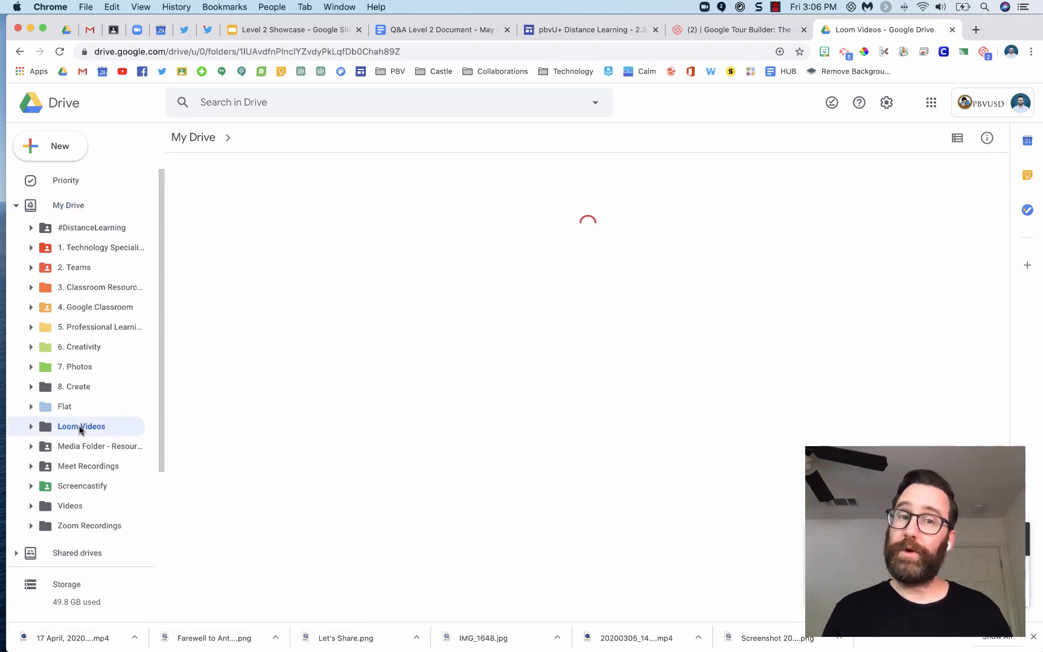
left_click(80, 426)
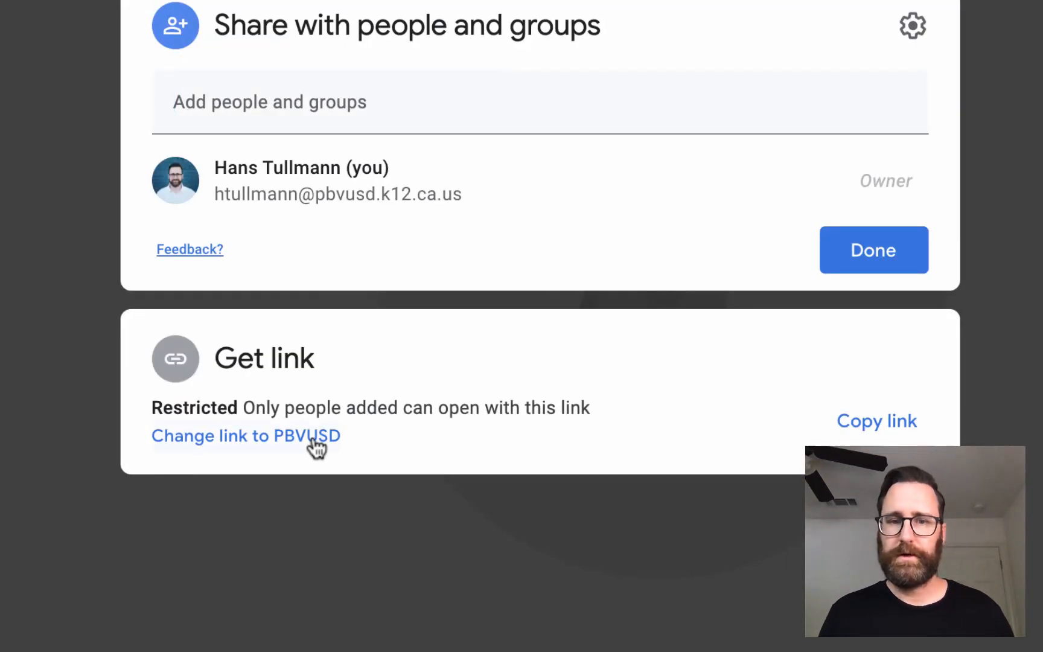
Step: Set the Loom Videos folder's link access to 'Anyone with the link' as viewer
left_click(245, 436)
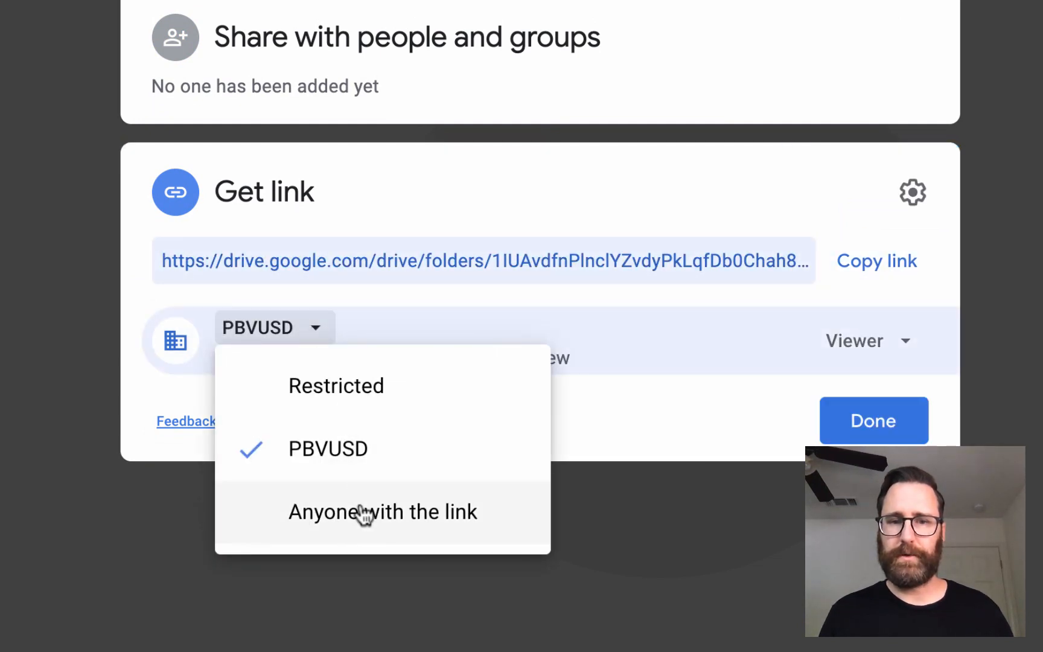
left_click(383, 512)
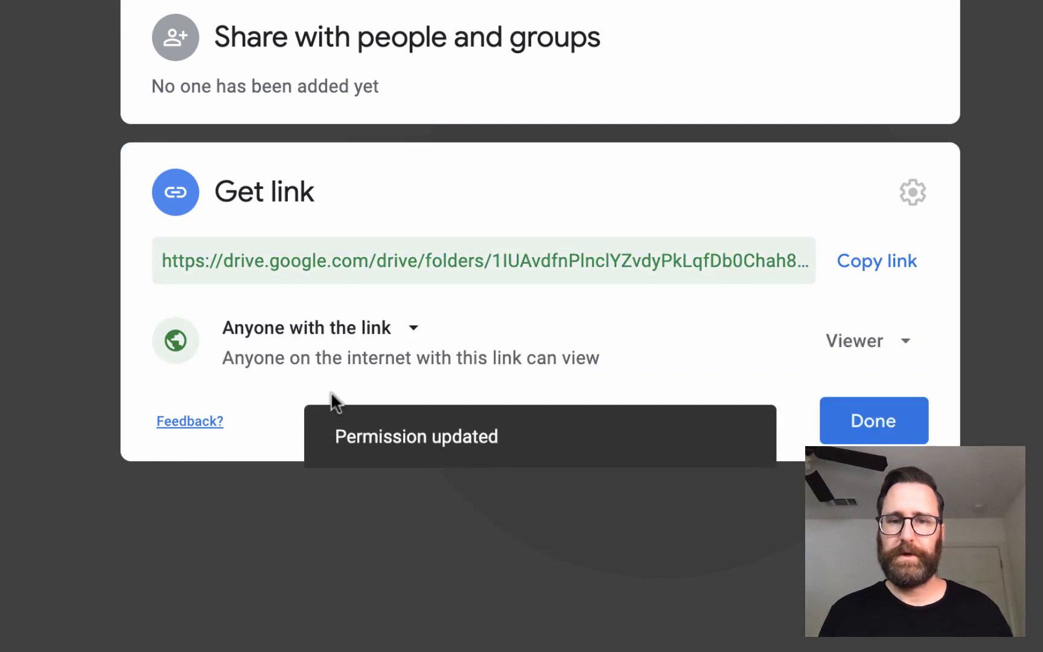
left_click(873, 420)
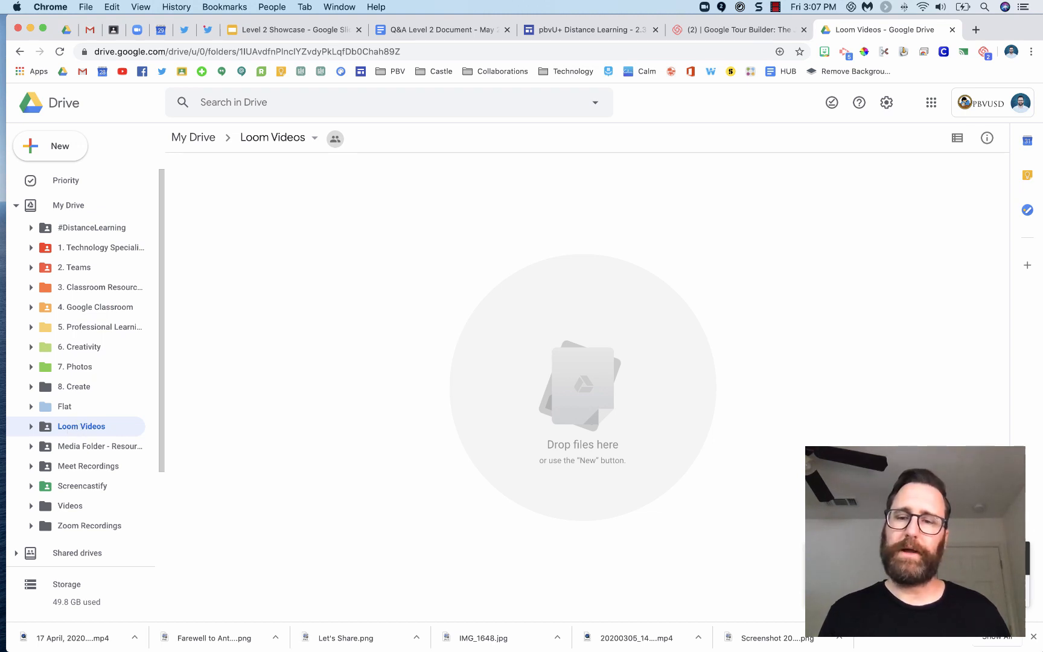
Step: Move the 17 April Loom recording into Loom Videos and confirm it appears there
left_click(68, 205)
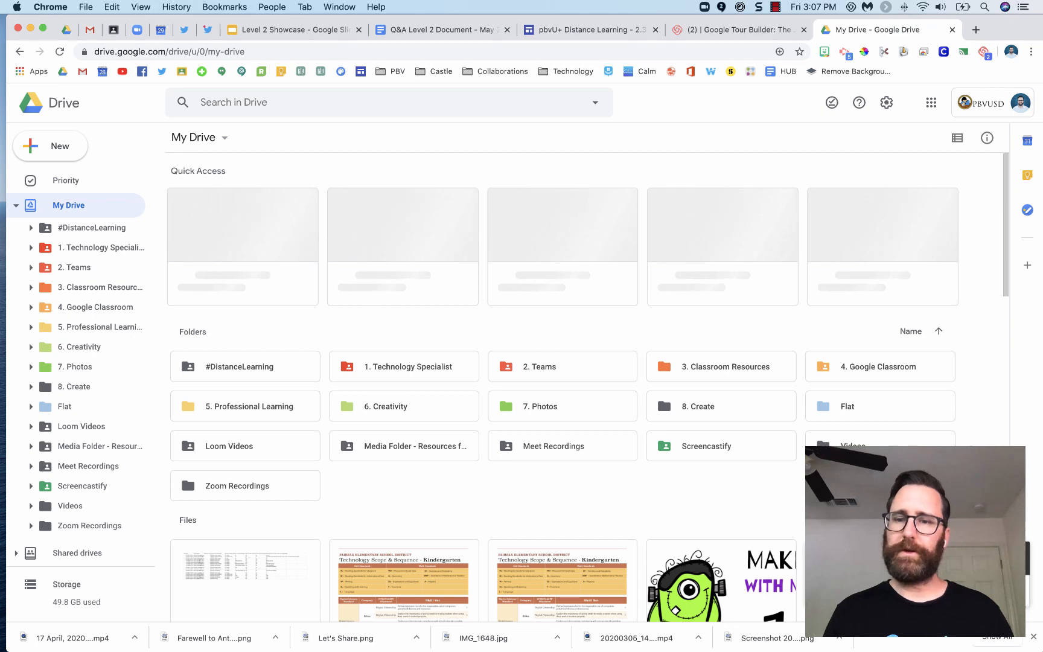
scroll("down", 3)
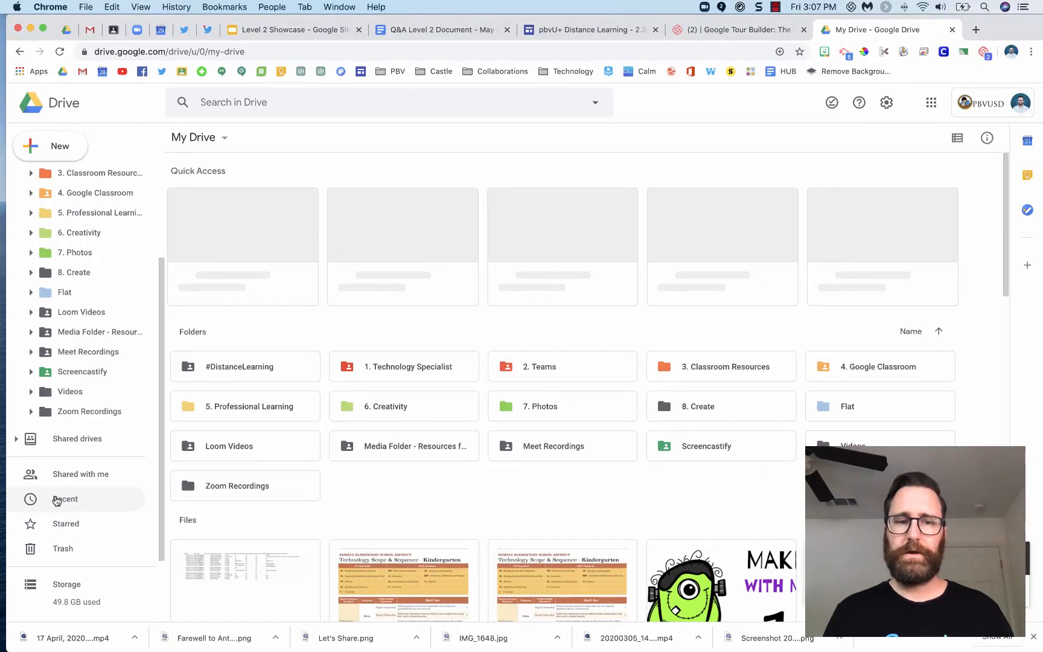
left_click(956, 137)
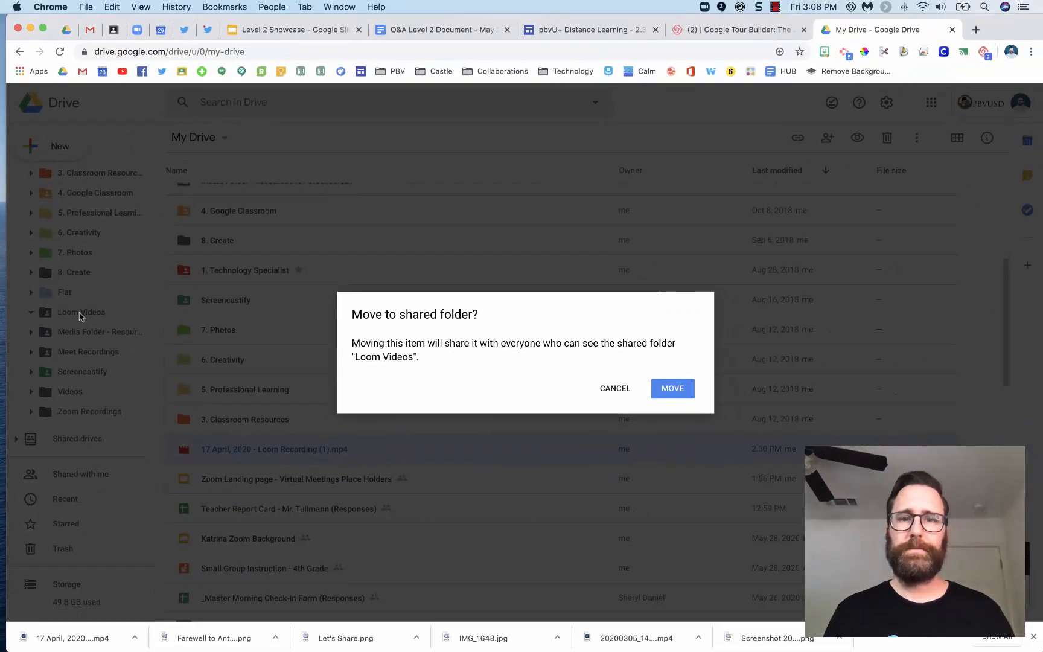
left_click(671, 388)
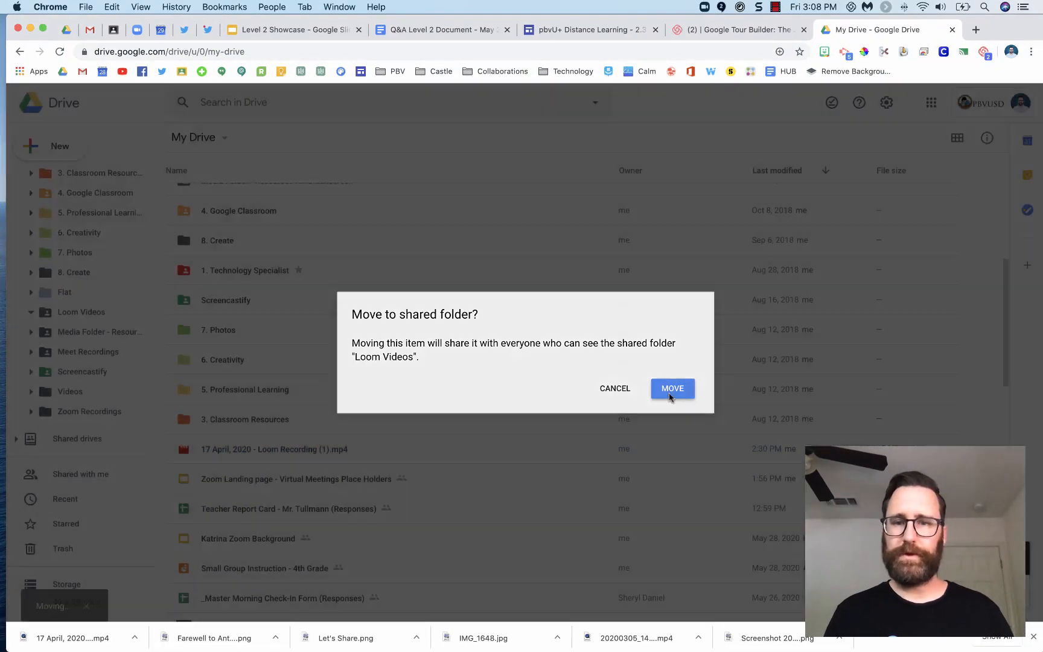
left_click(672, 389)
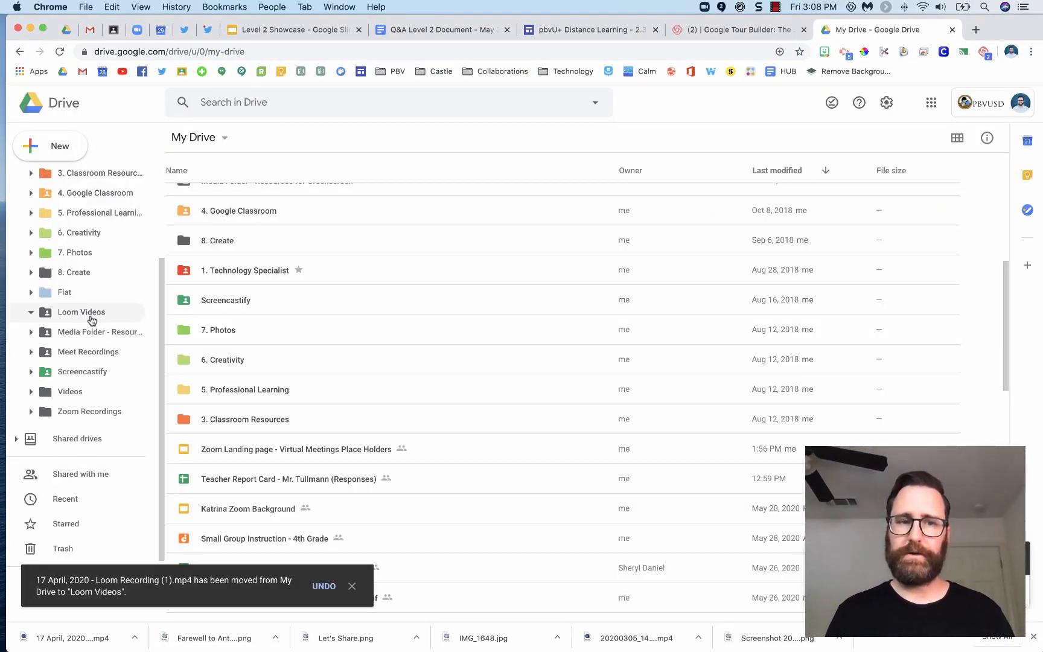
left_click(81, 312)
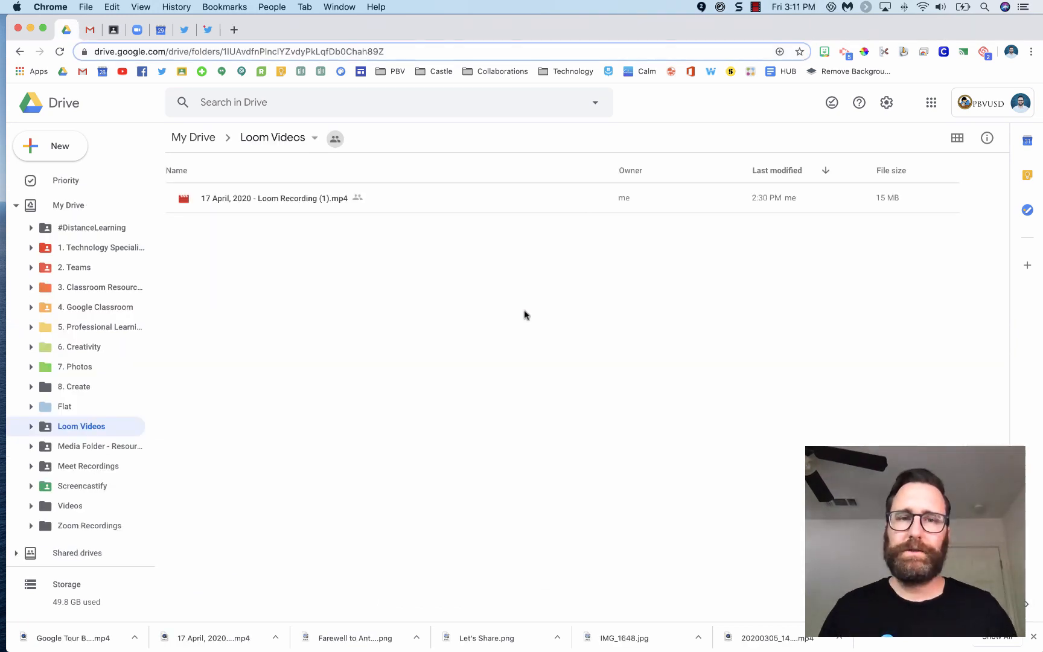